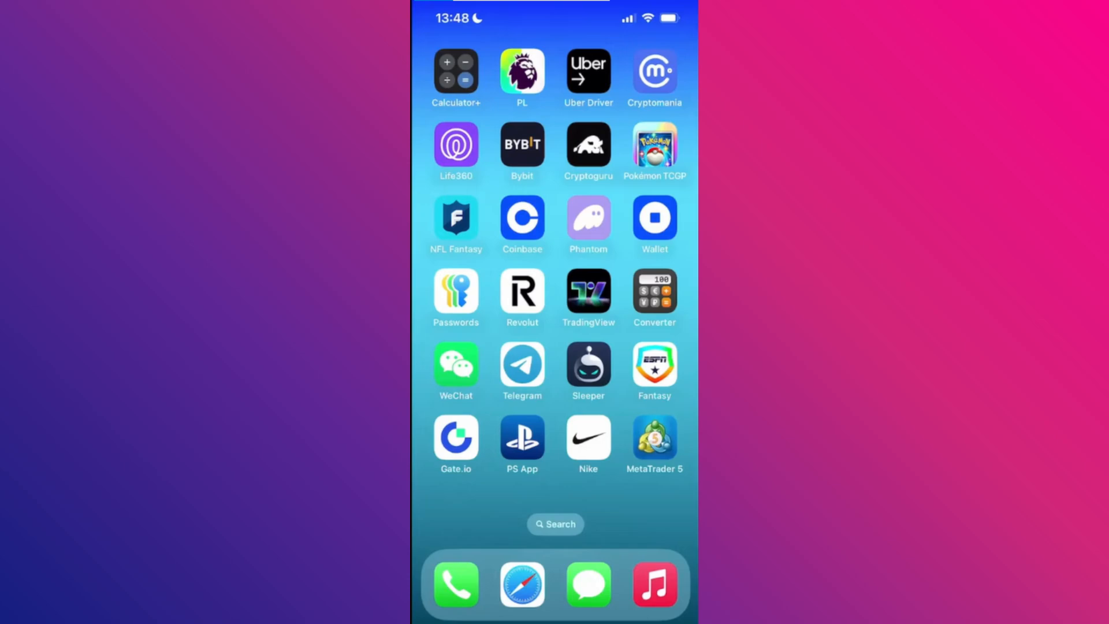
# Launch MetaTrader 5 from the home screen and go to its Settings page.
pyautogui.click(653, 439)
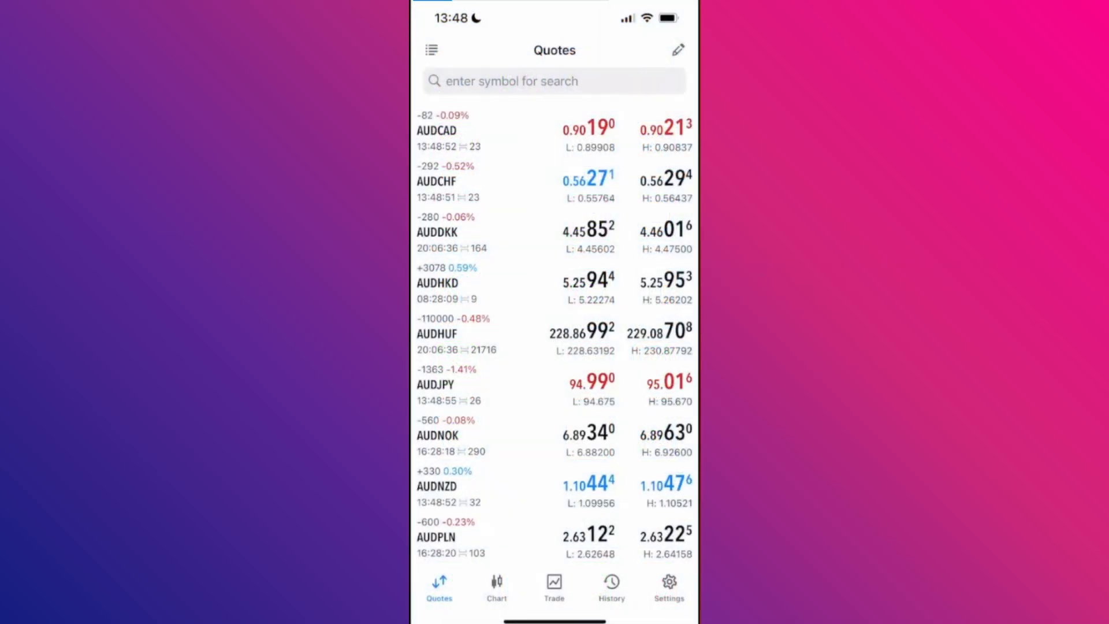
pyautogui.click(667, 587)
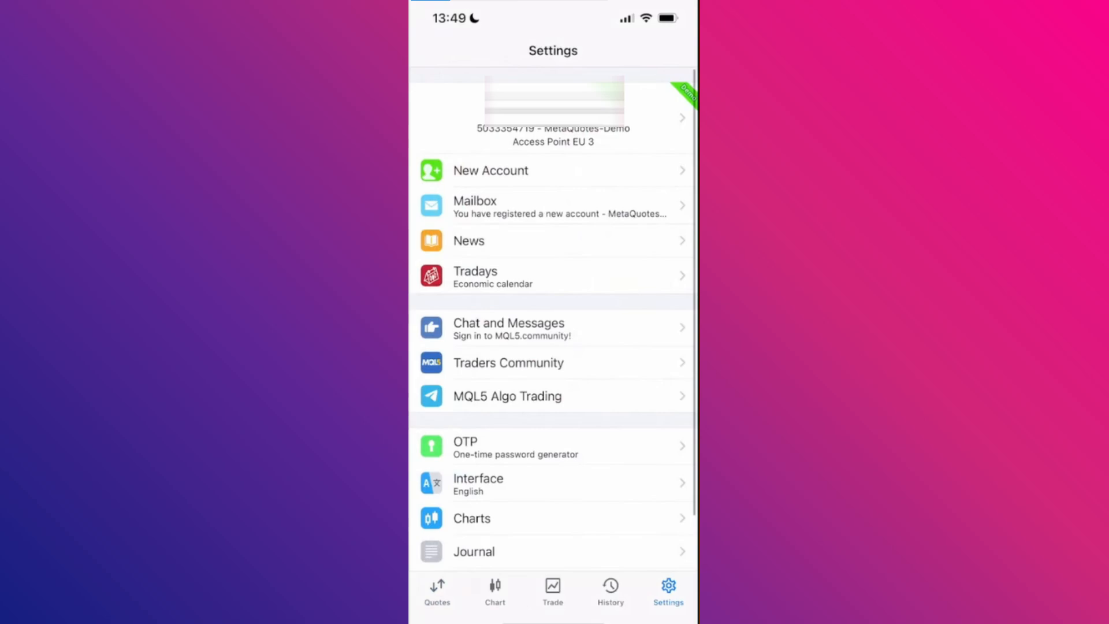
# Delete the MetaQuotes-Demo account from its details, confirm, and begin adding a New Account.
pyautogui.click(553, 118)
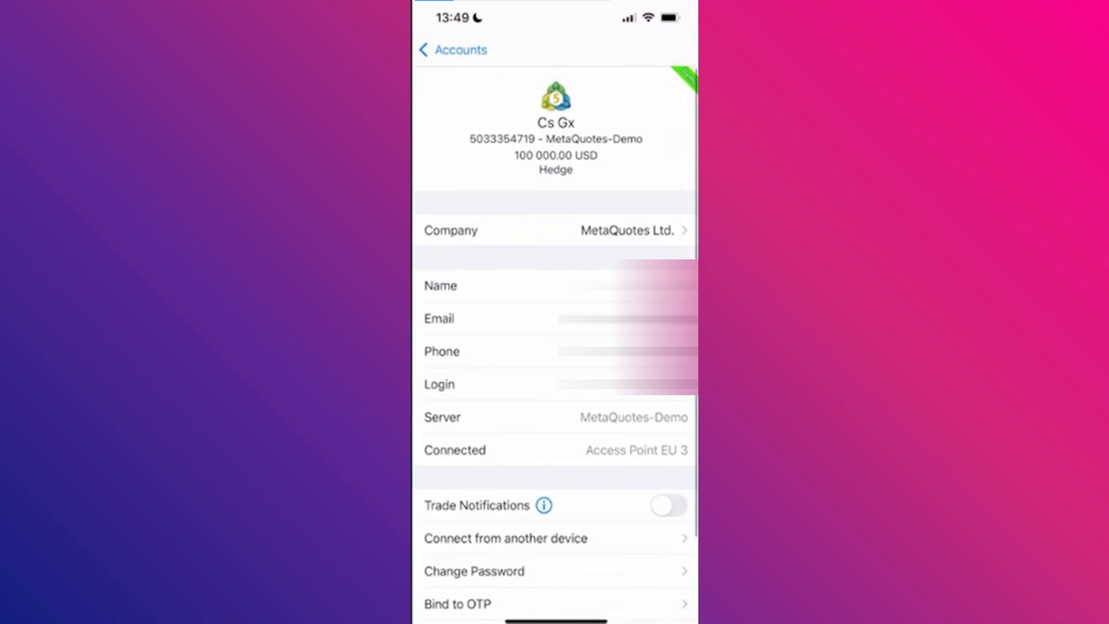
pyautogui.click(466, 557)
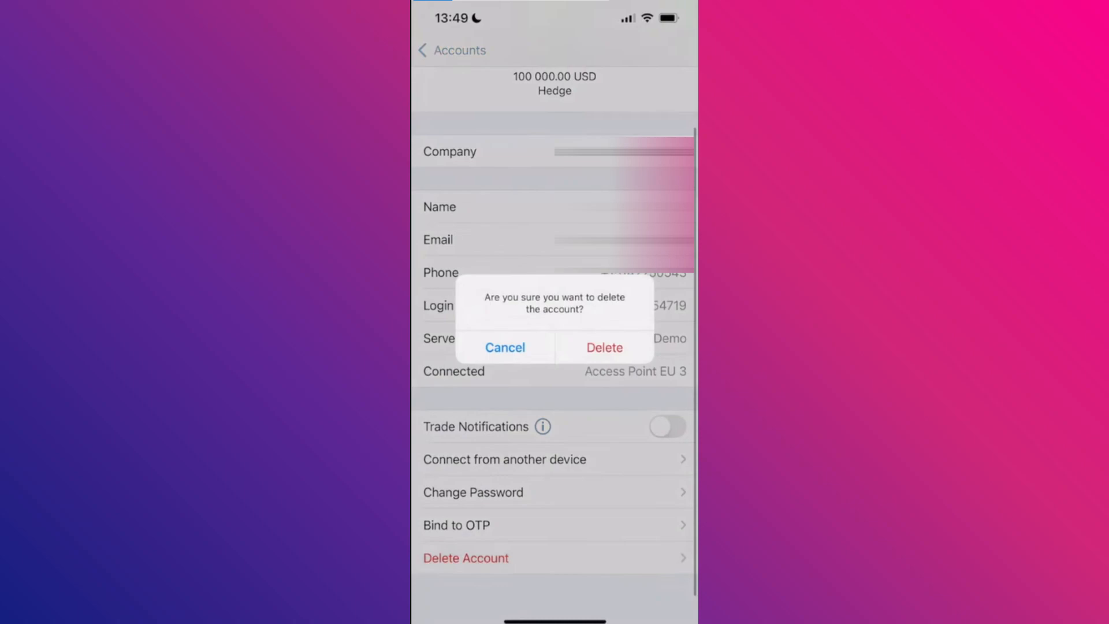
pyautogui.click(603, 348)
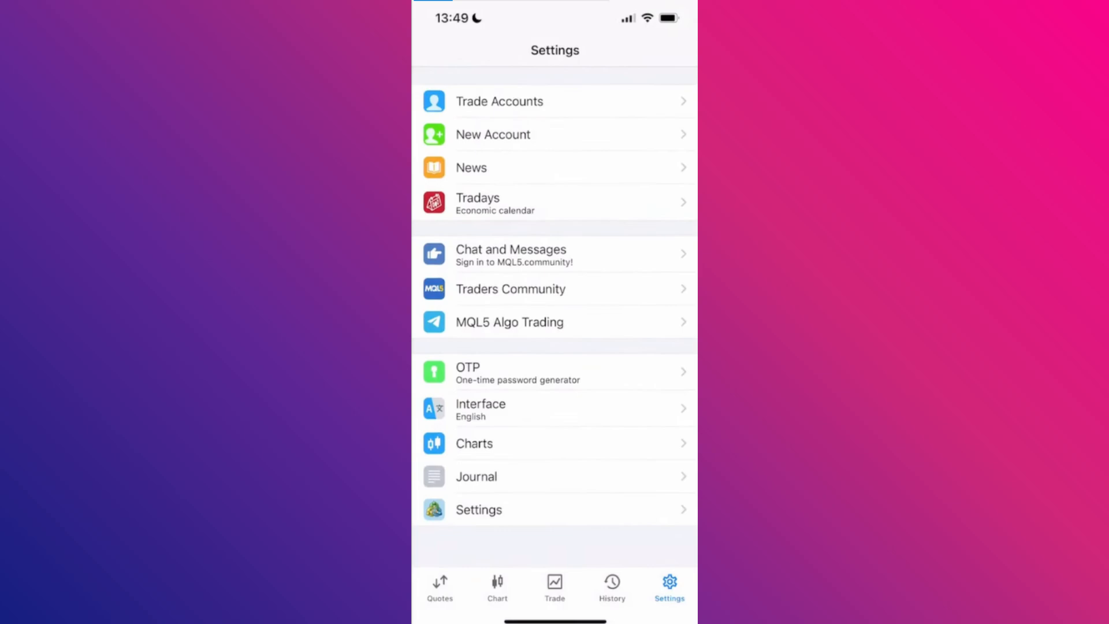
pyautogui.click(493, 134)
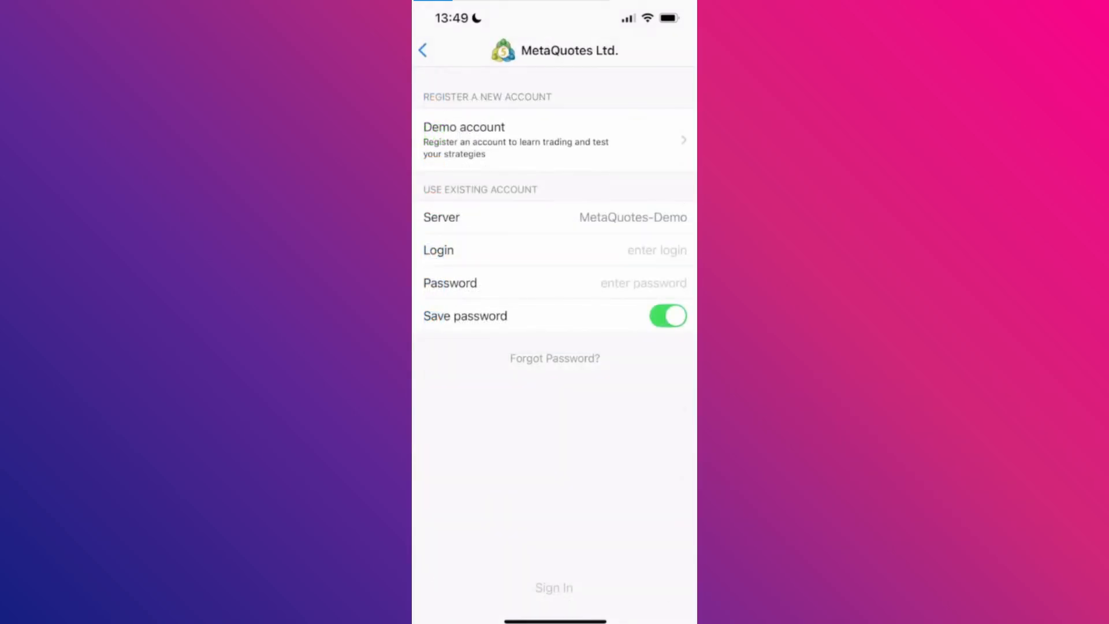
# Choose Demo account registration and bring up the Leverage list (currently 1:100).
pyautogui.click(554, 139)
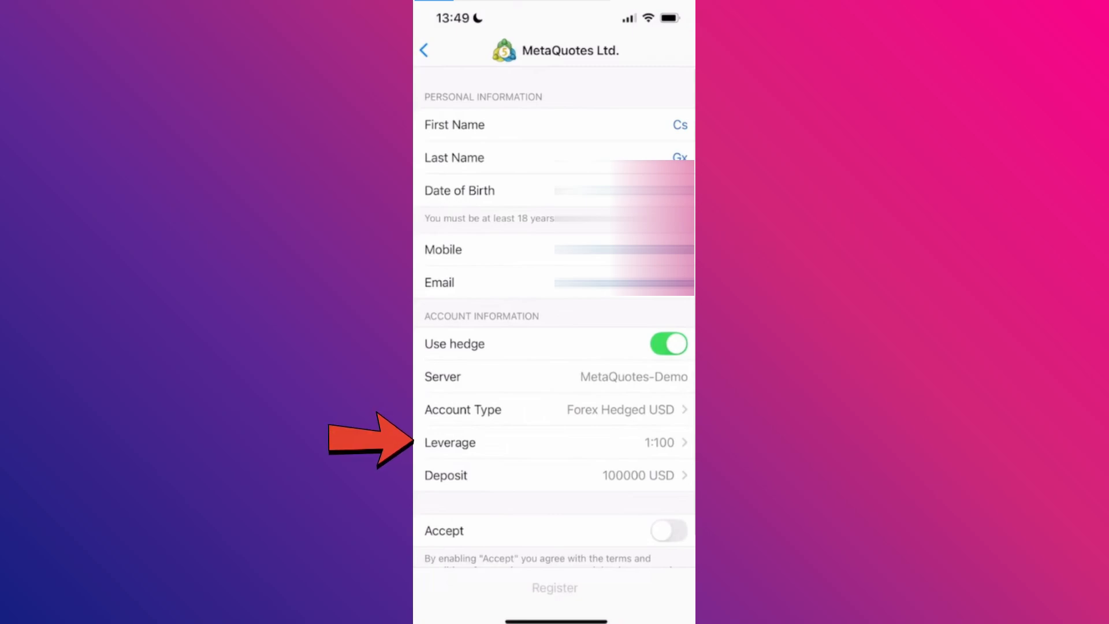
pyautogui.click(554, 442)
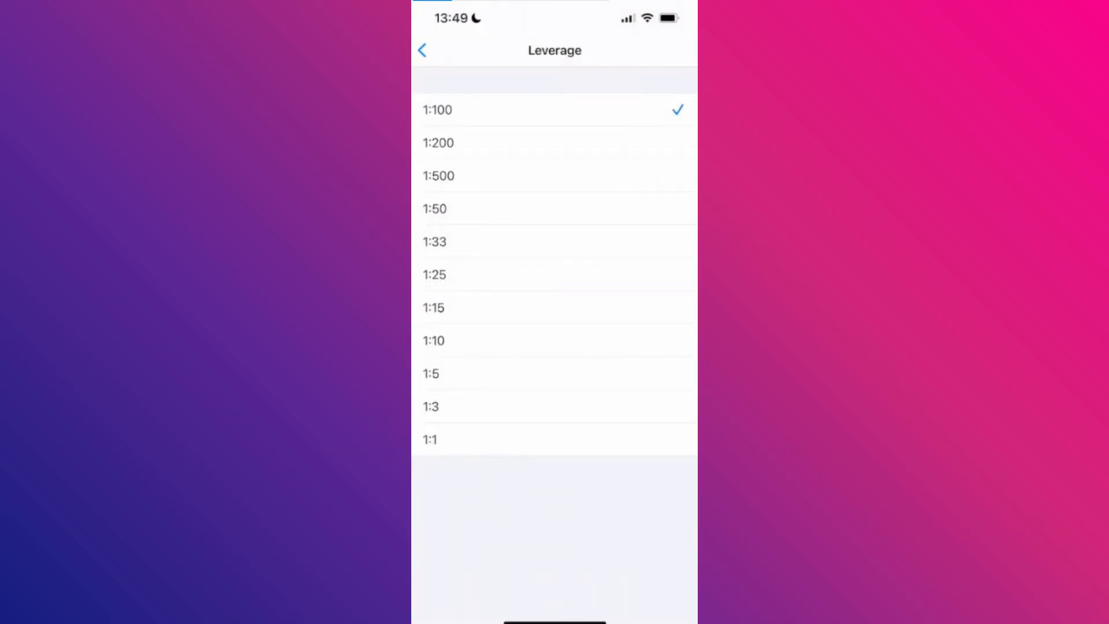